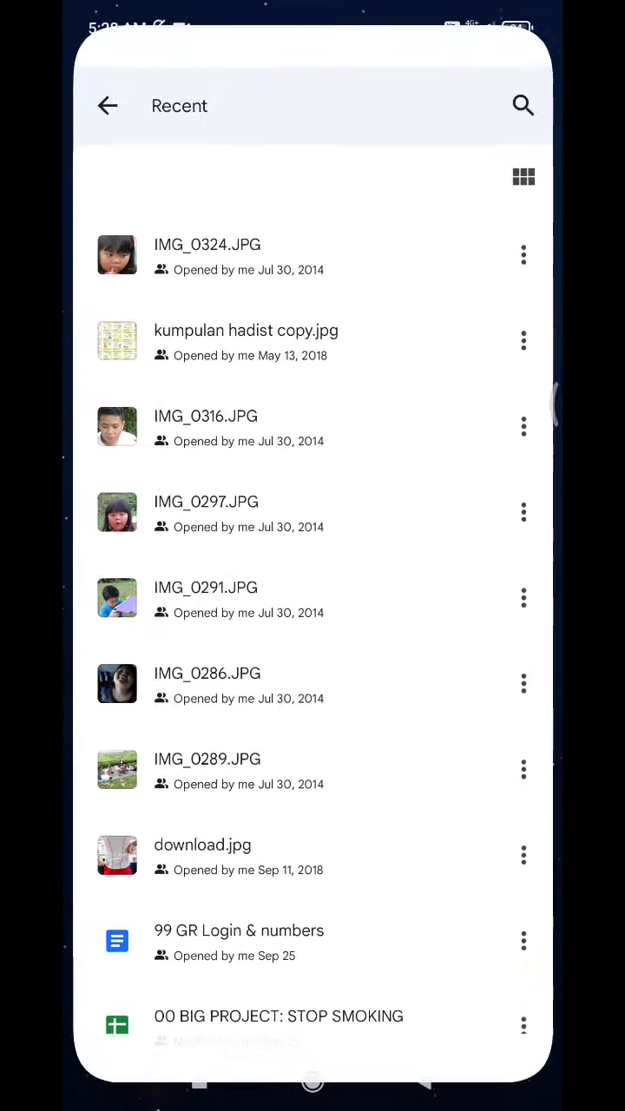
Leave the Recent files list and bring up the main navigation drawer.
click(107, 104)
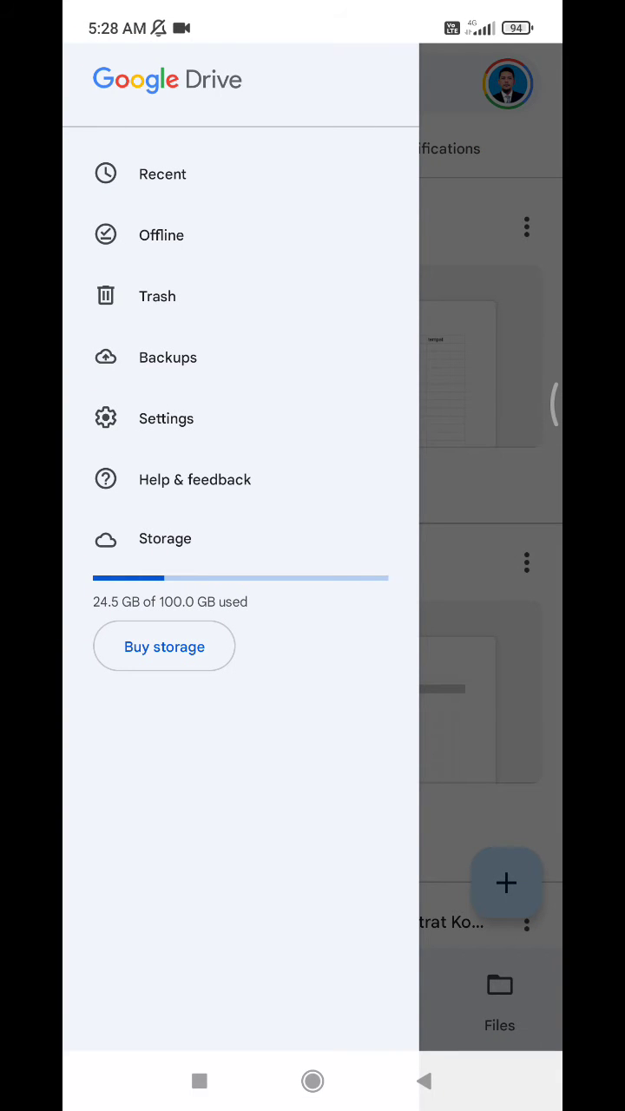
Return to the Recent files list headed by IMG_0324.JPG.
click(163, 174)
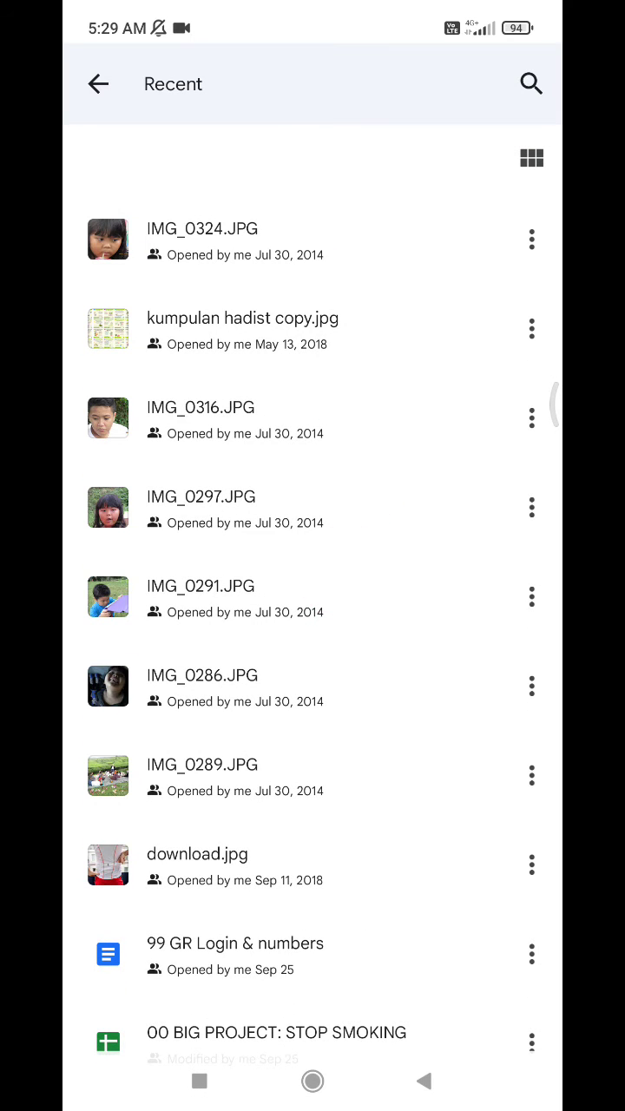
View Details & activity for IMG_0324.JPG and go to its My Drive location.
click(531, 239)
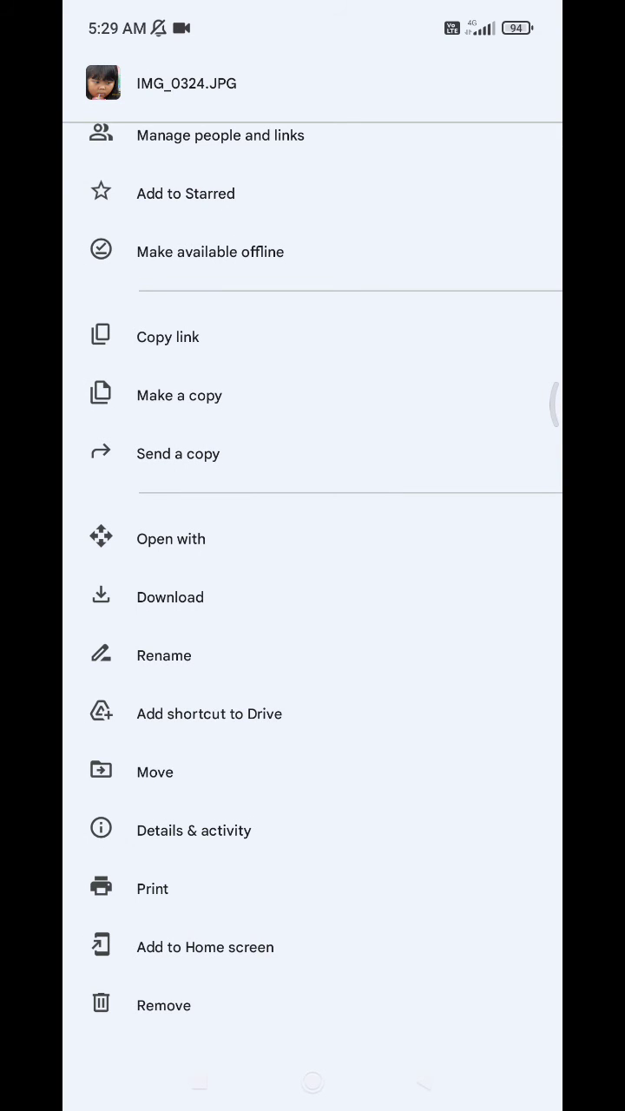
click(194, 829)
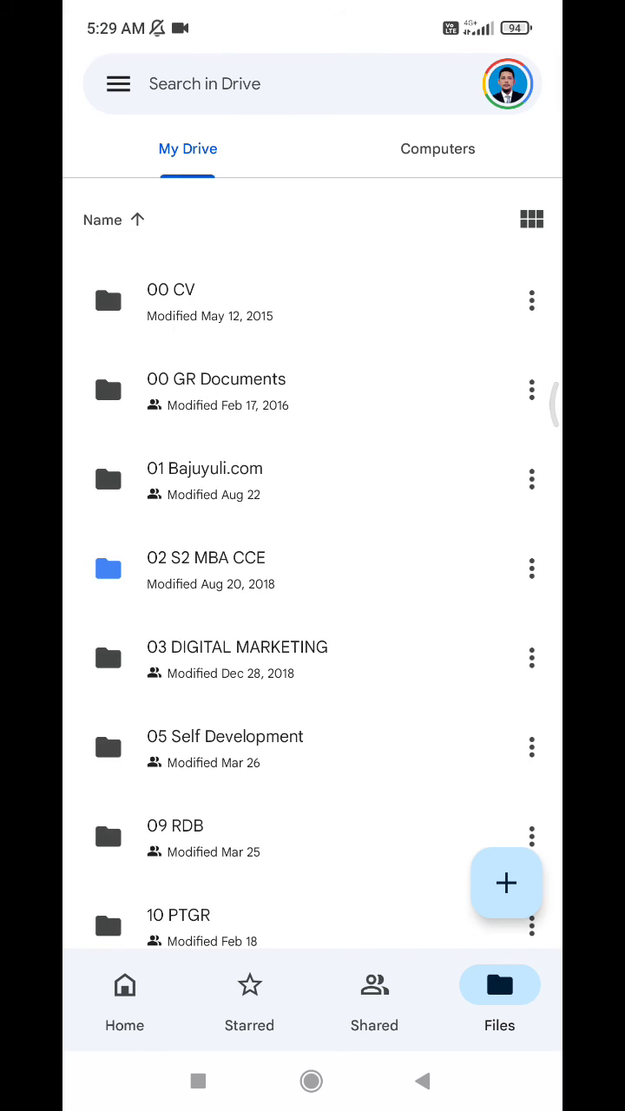
scroll(down, 3)
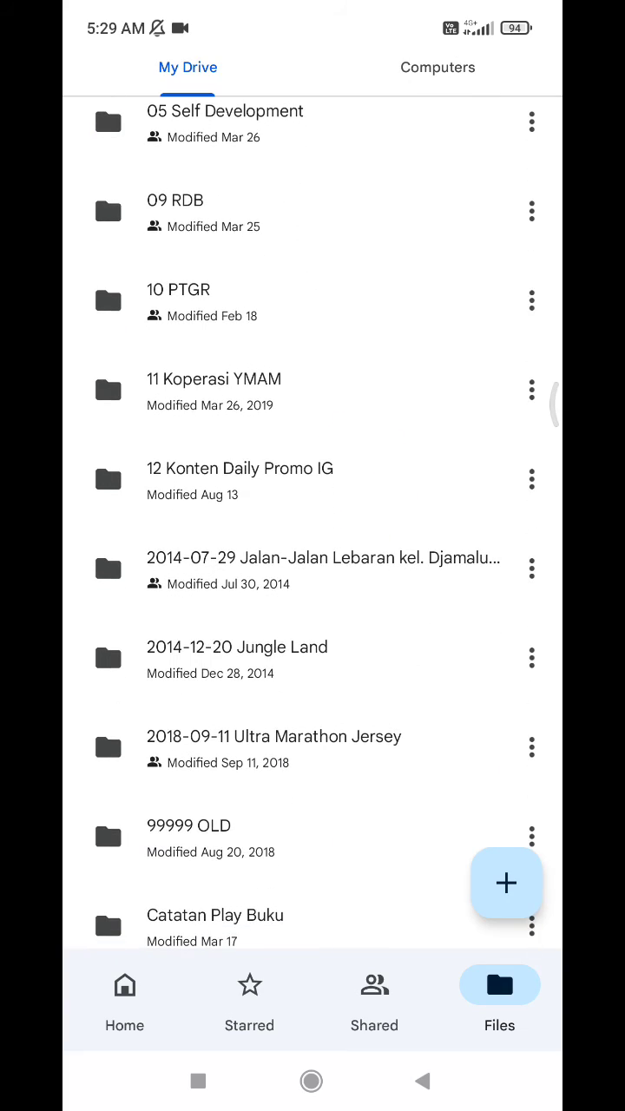
scroll(down, 3)
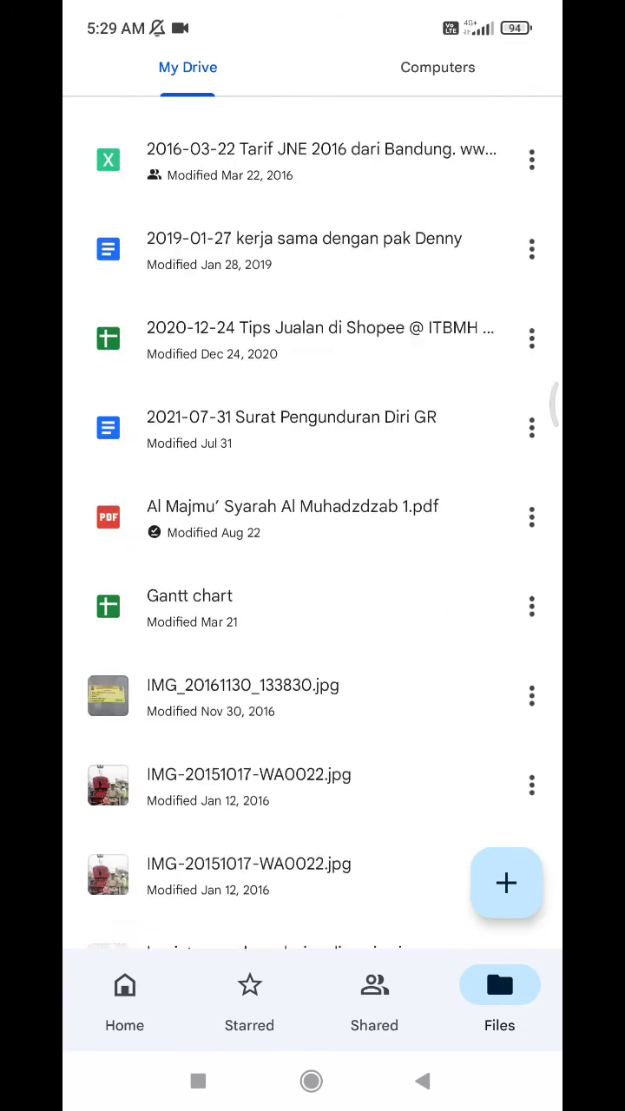